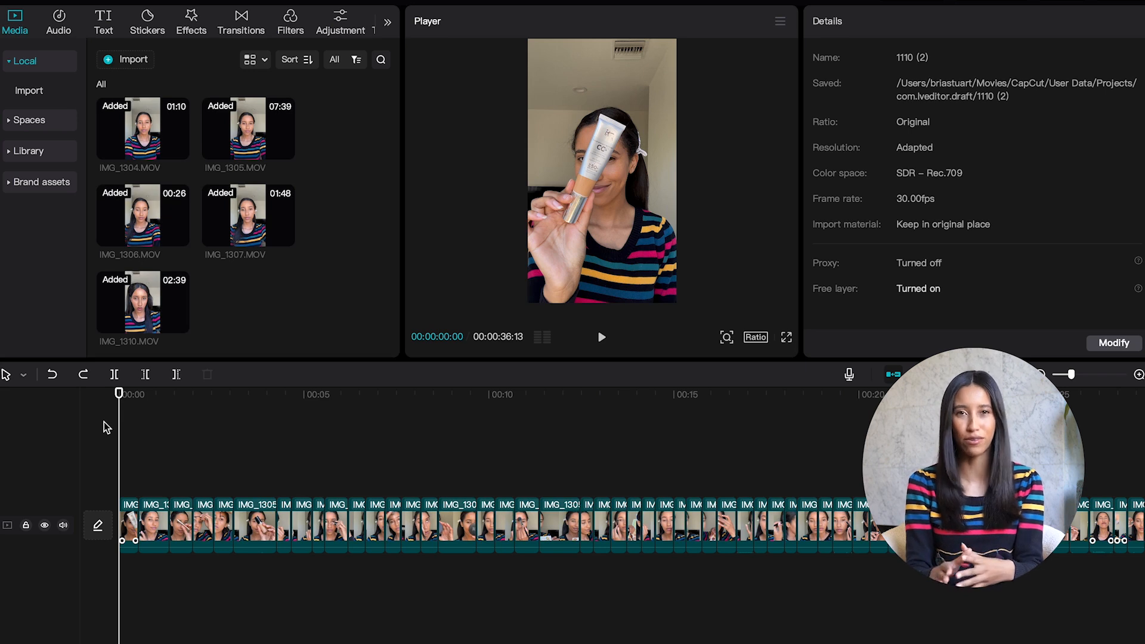
- Browse the Light Effect, Glitch and Movement transitions, scrolling the Movement list down to Left
click(601, 336)
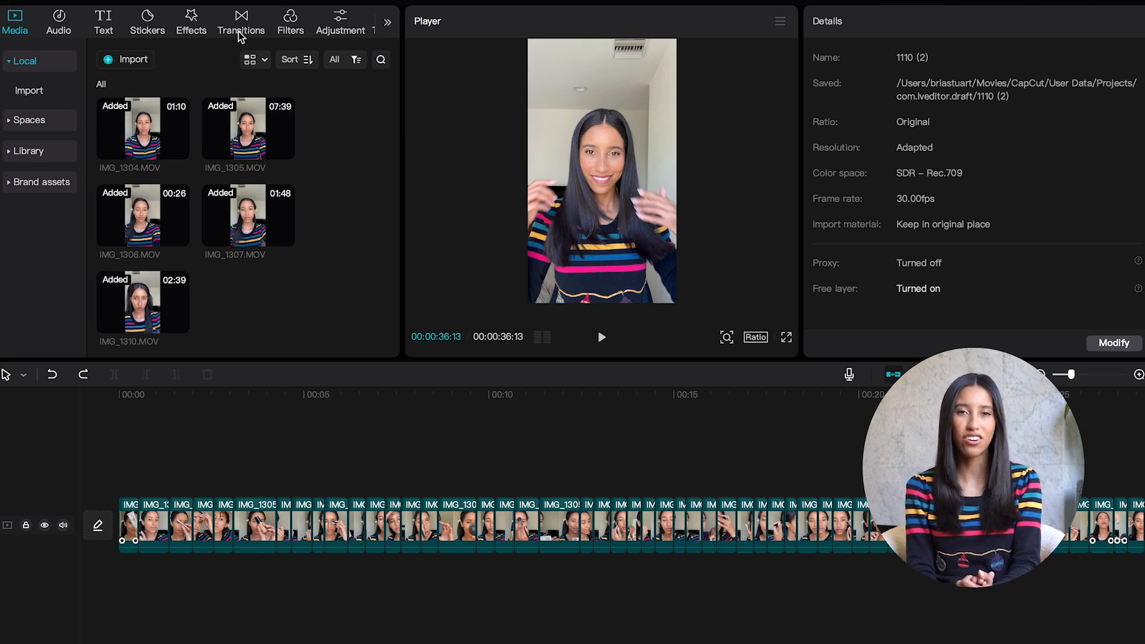
click(241, 21)
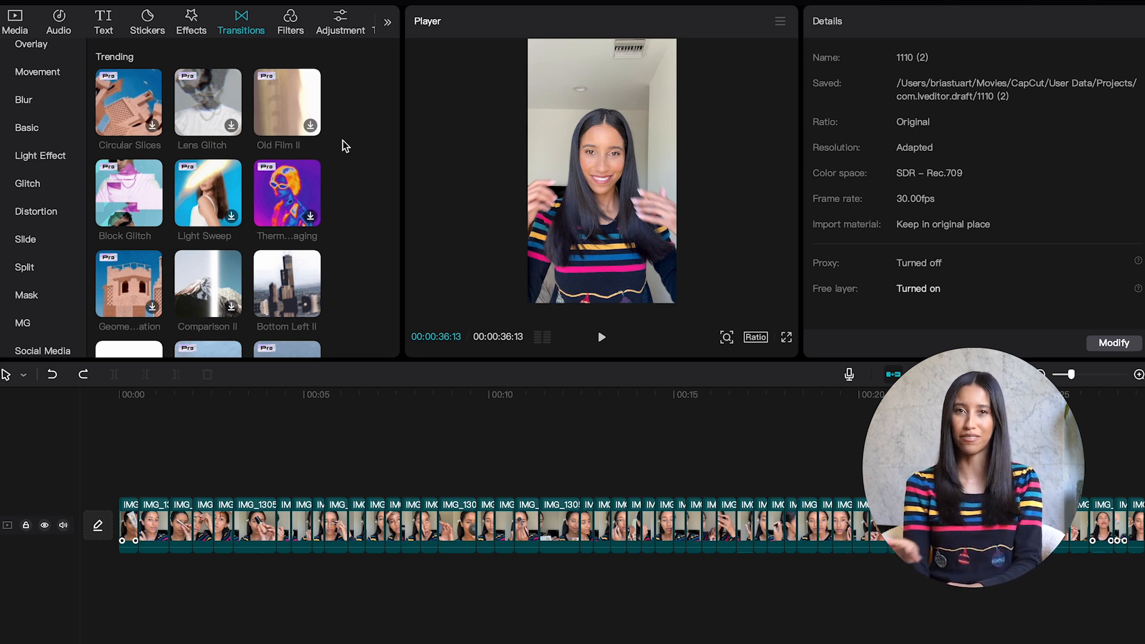
click(40, 156)
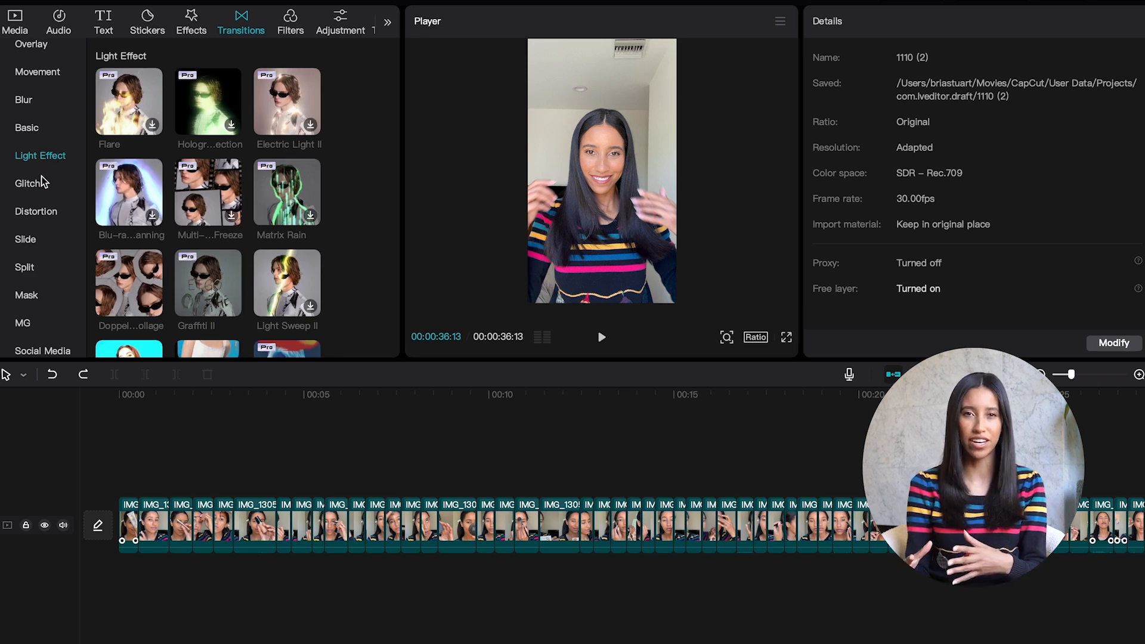
click(27, 183)
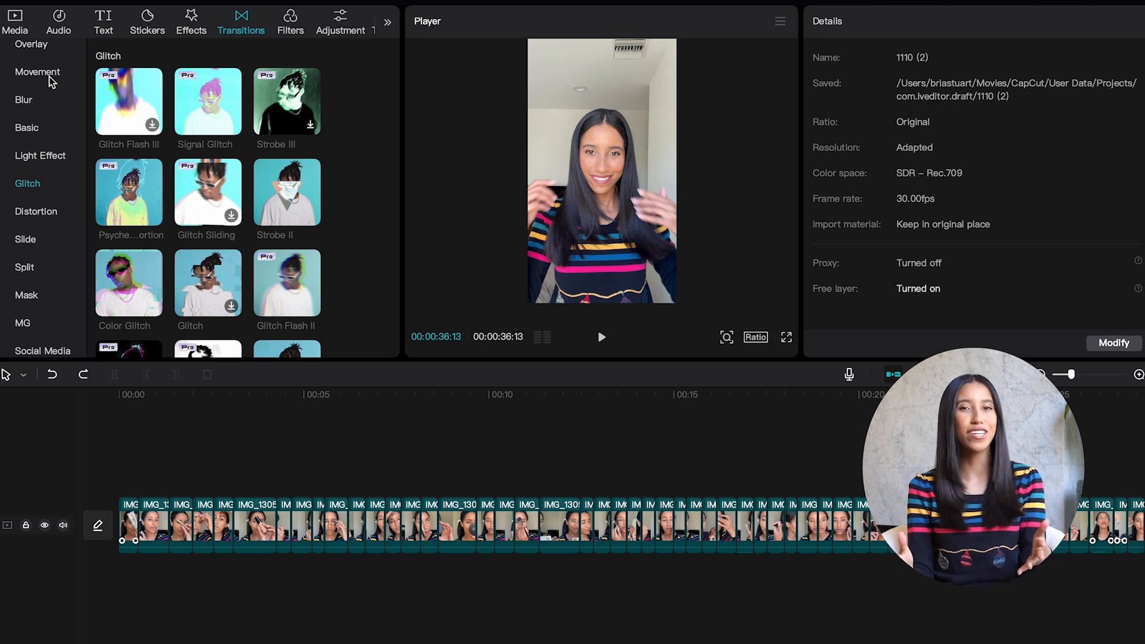
click(37, 71)
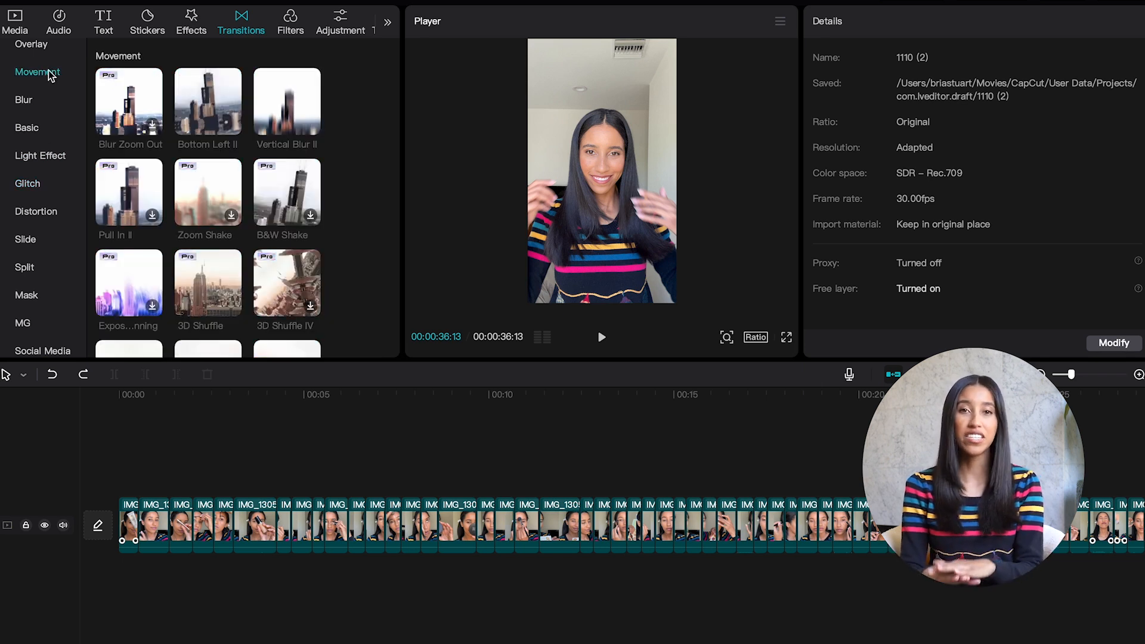
scroll(down, 3)
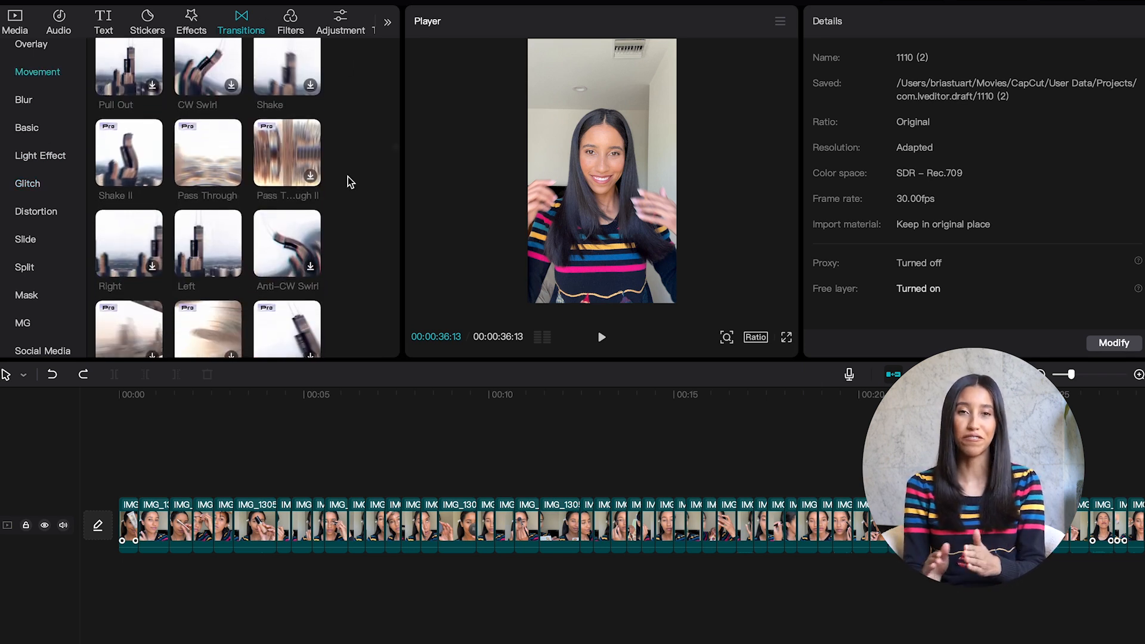
- Add the Left transition between the clips, giving a 0.3-second transition
click(208, 238)
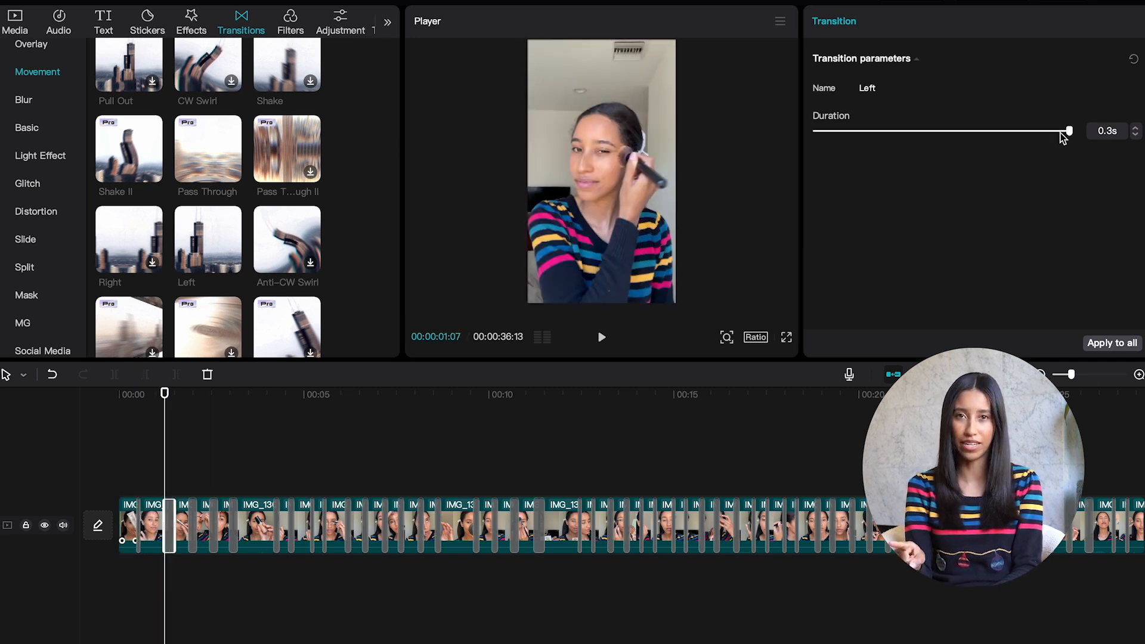
- Set the Left transition duration to 0.1s, apply it to all clips, and jump the preview ahead
drag(1068, 130, 912, 131)
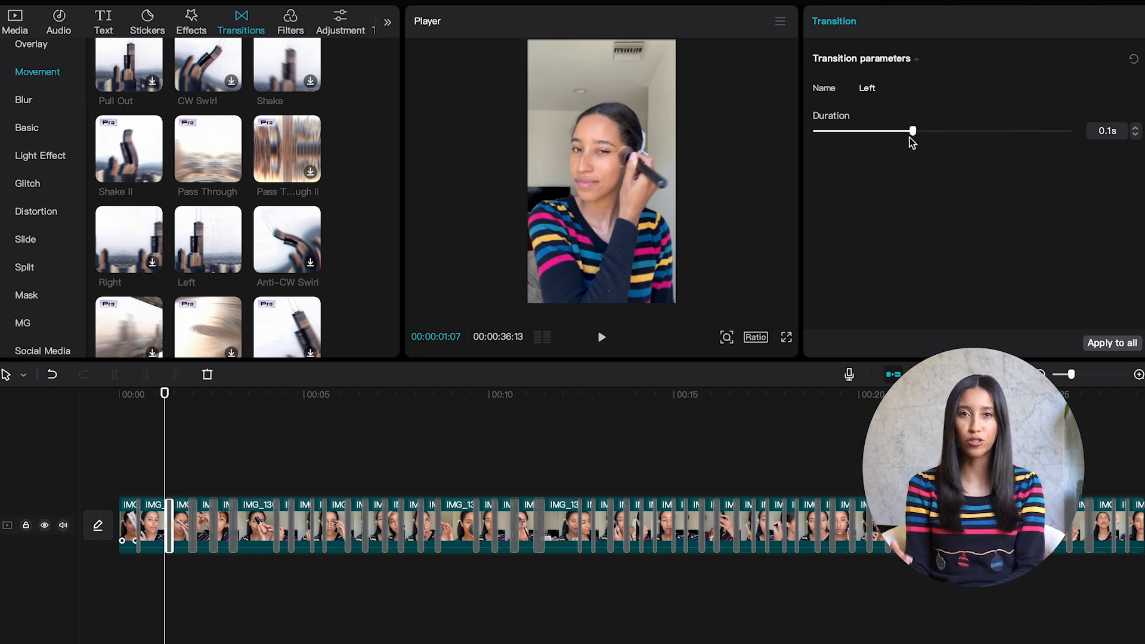
drag(912, 130, 817, 131)
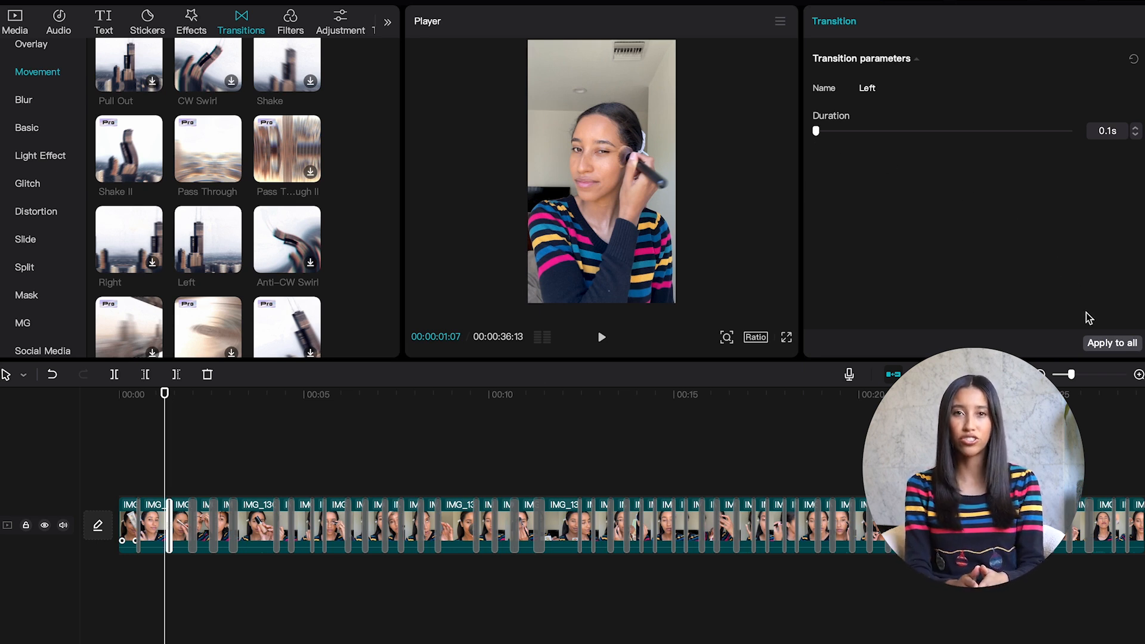
click(1112, 343)
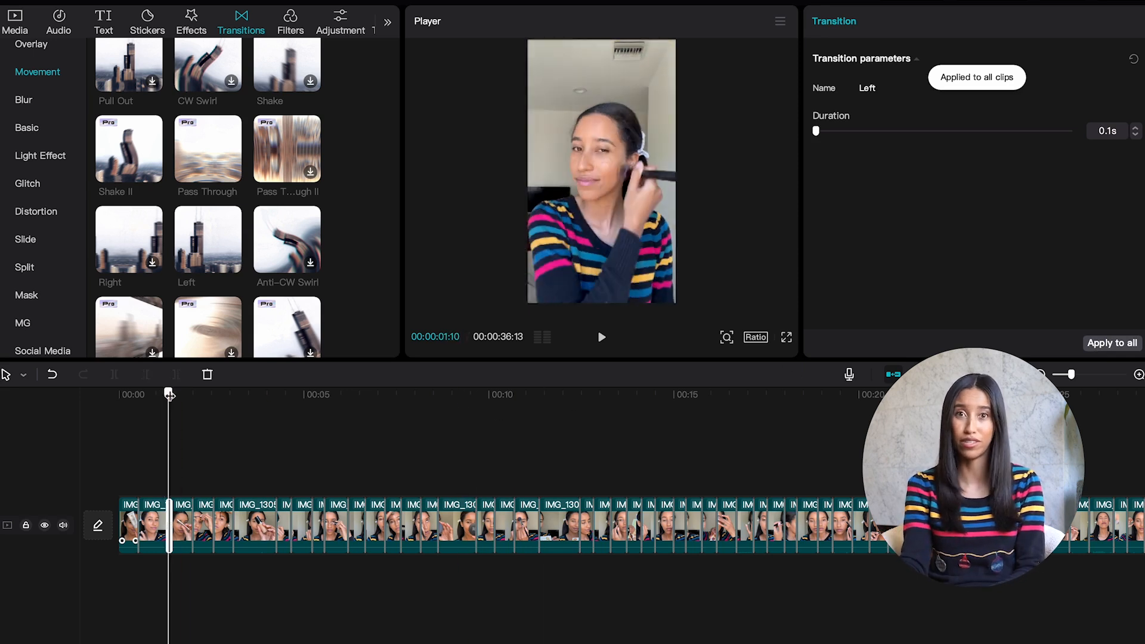
click(601, 336)
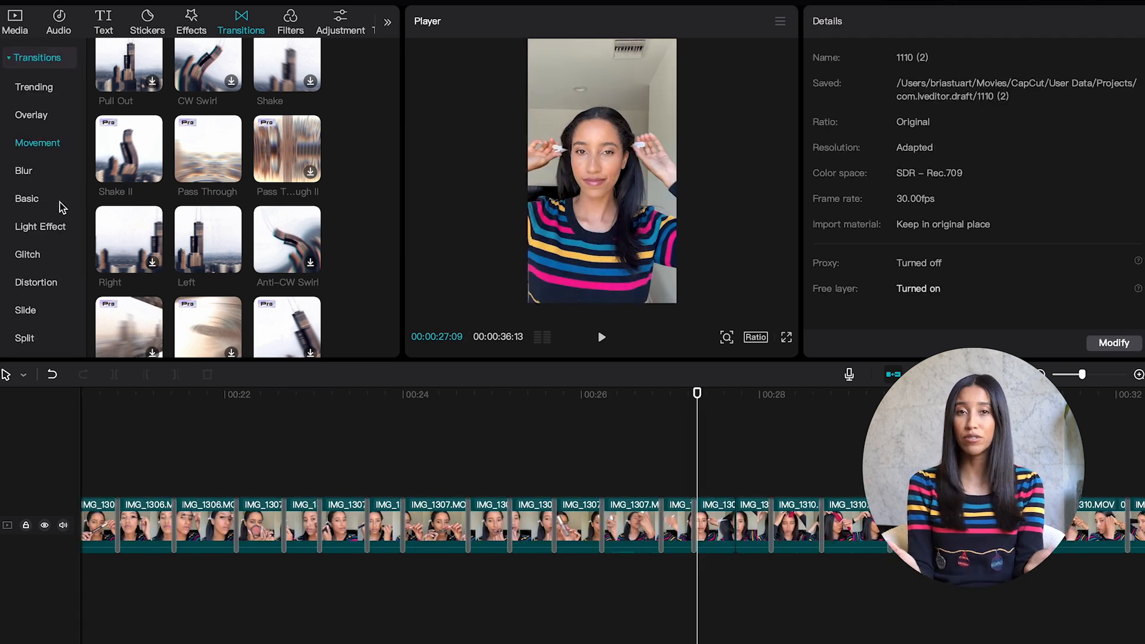
- Place Block Glitch from Trending on the cut before the hair clip and preview it
click(33, 86)
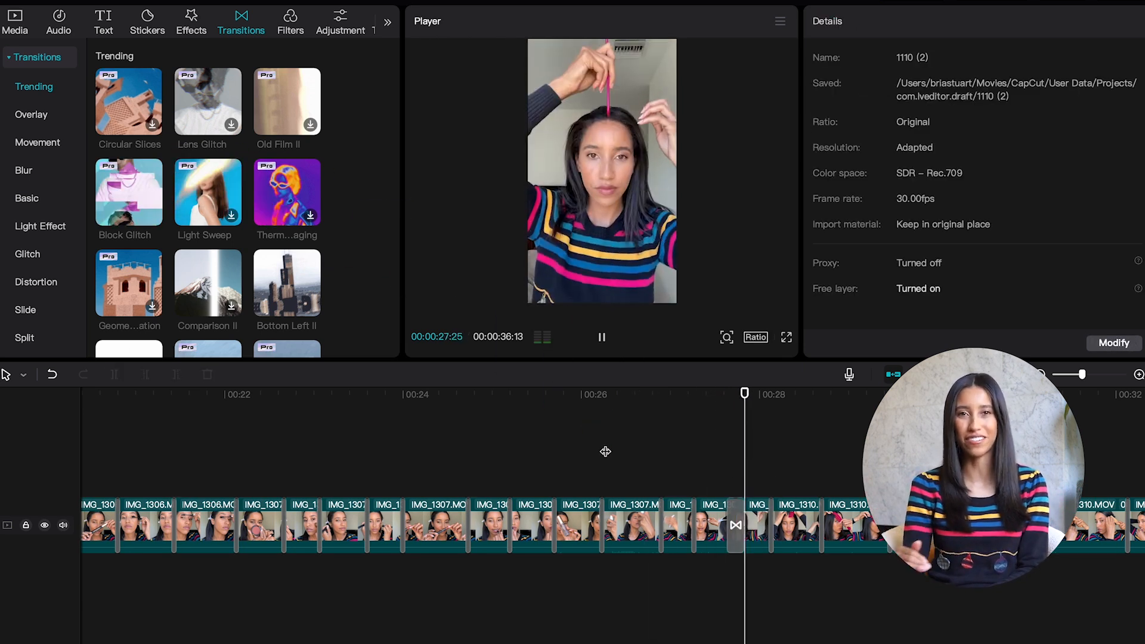
click(601, 336)
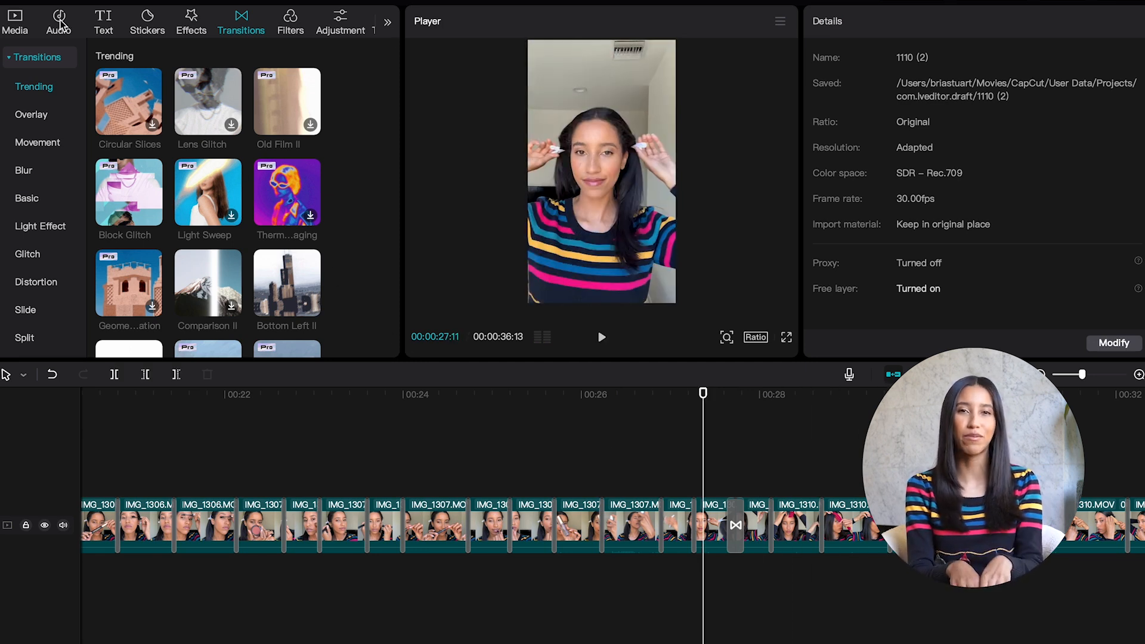
- Search Audio for 'chr', add the Christmas song ending at 36 seconds, and play the edit
click(58, 16)
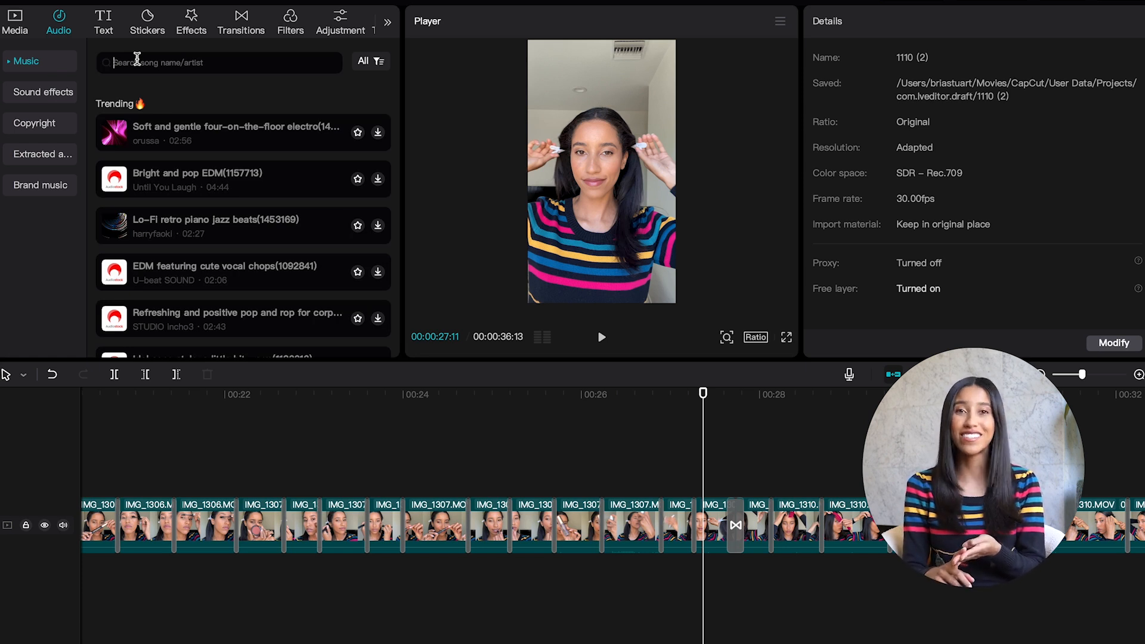
text(christmas)
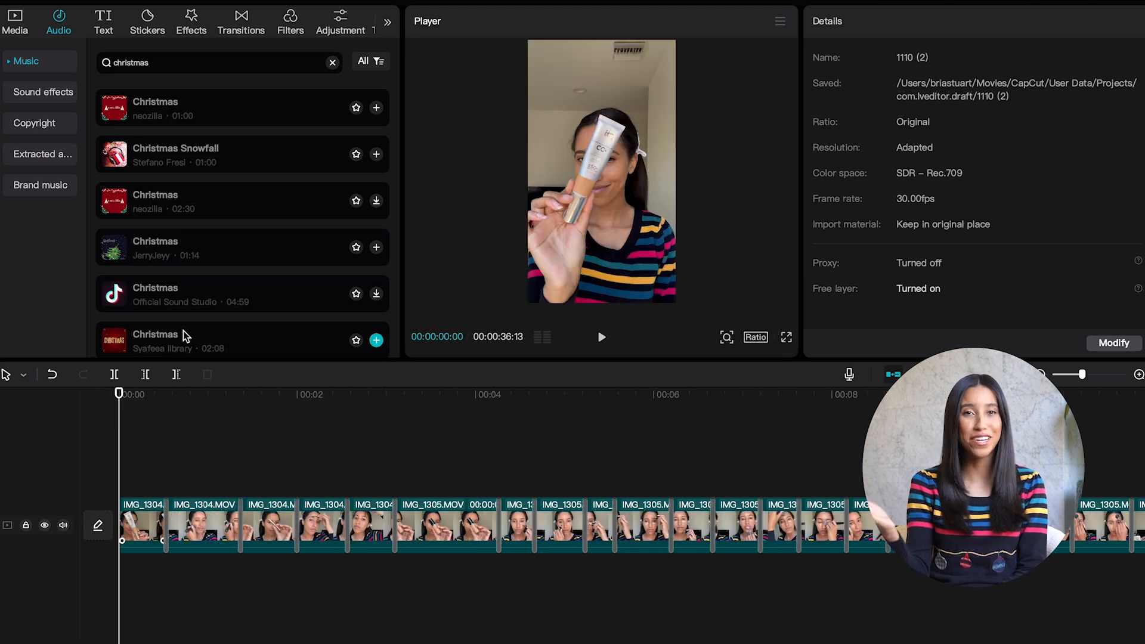
click(376, 340)
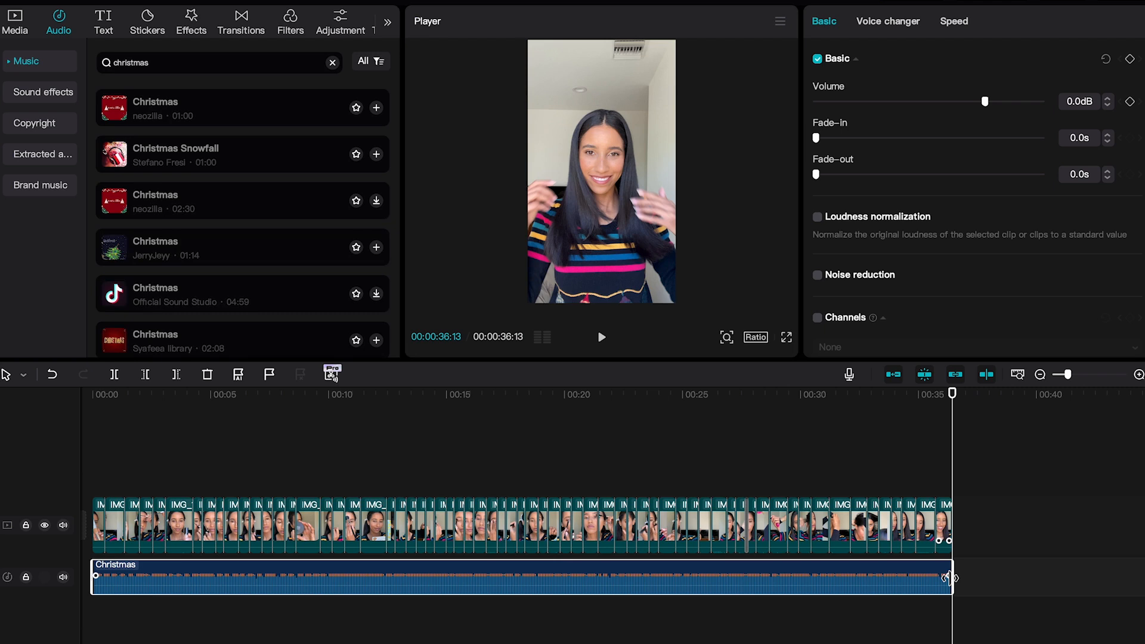
click(787, 337)
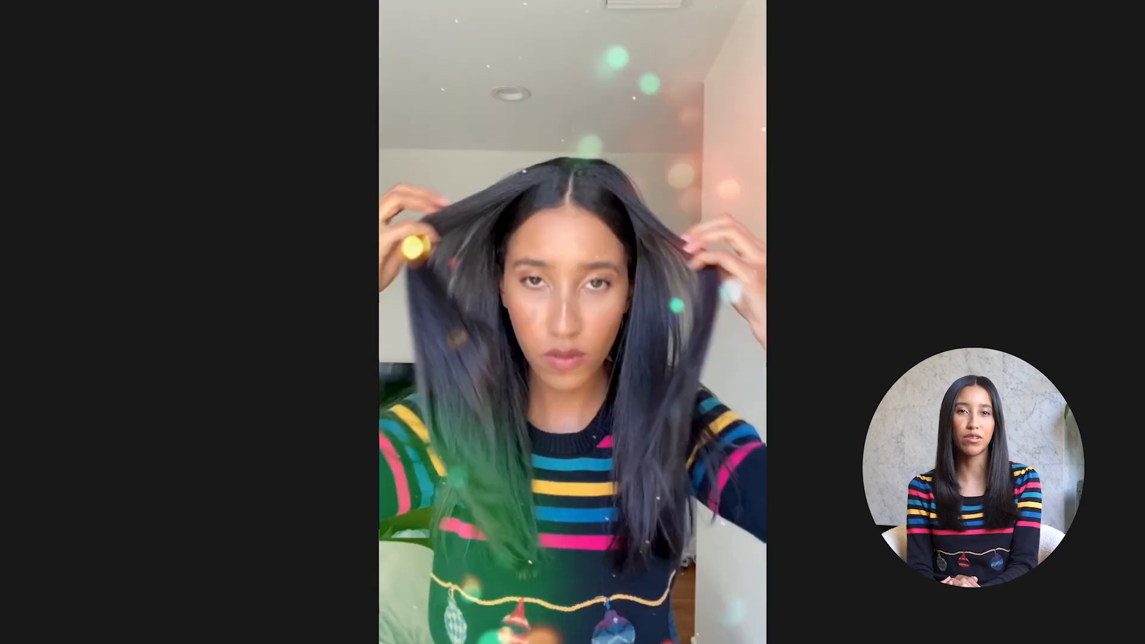